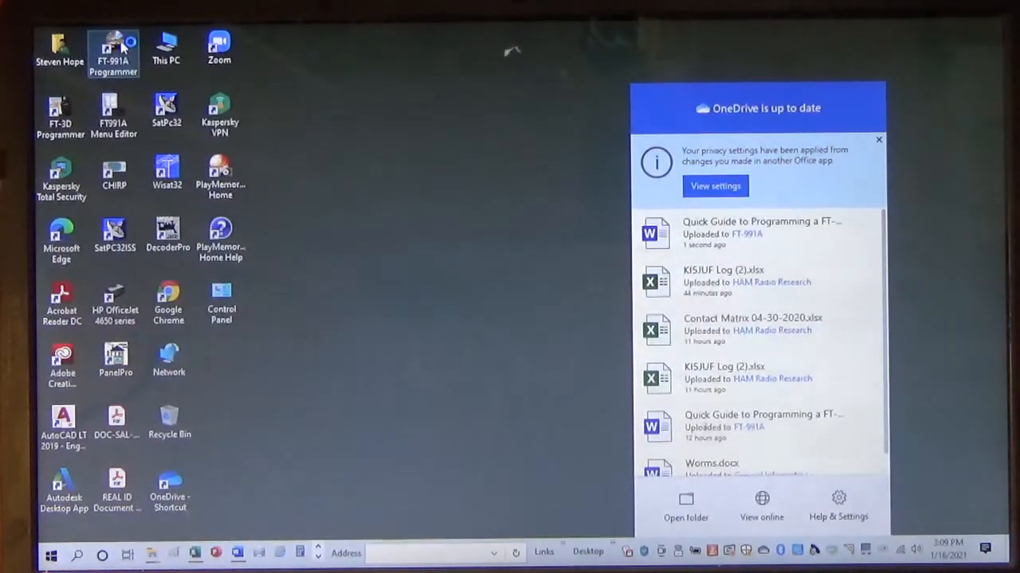
- Launch the FT-991A Programmer from its desktop icon, opening the FT991A(6) memory table
double_click(113, 42)
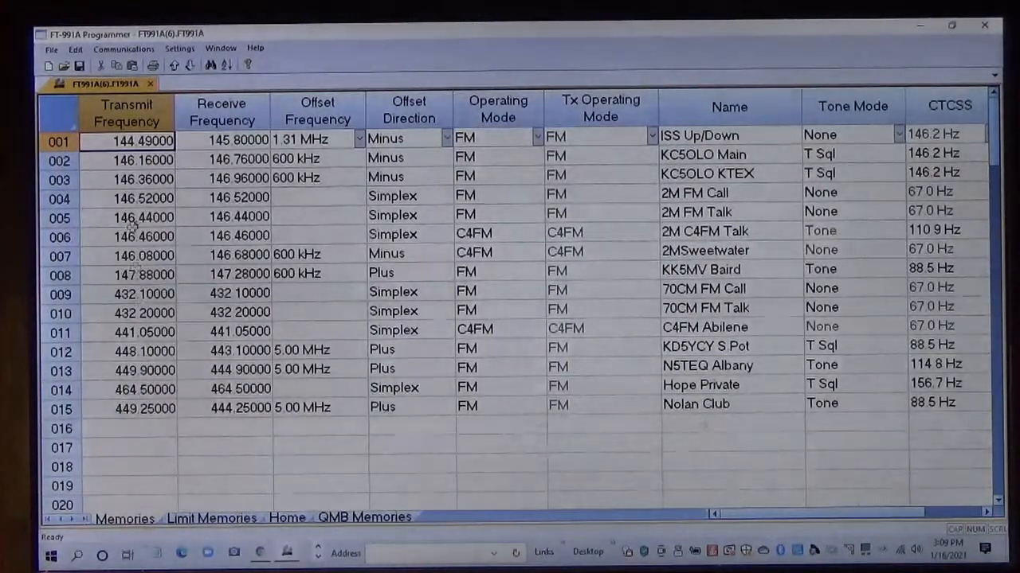
- Choose Get Data from Radio to open an Untitled1 file with memory channels and menus selected
click(123, 49)
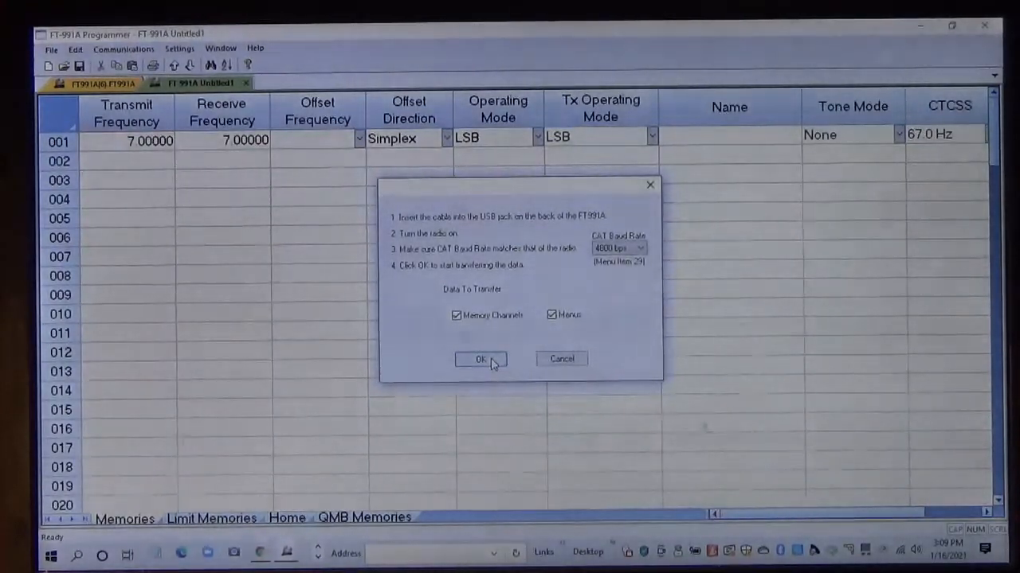
- Confirm the transfer and download memory channels 001–013 from the radio into Untitled1
click(480, 360)
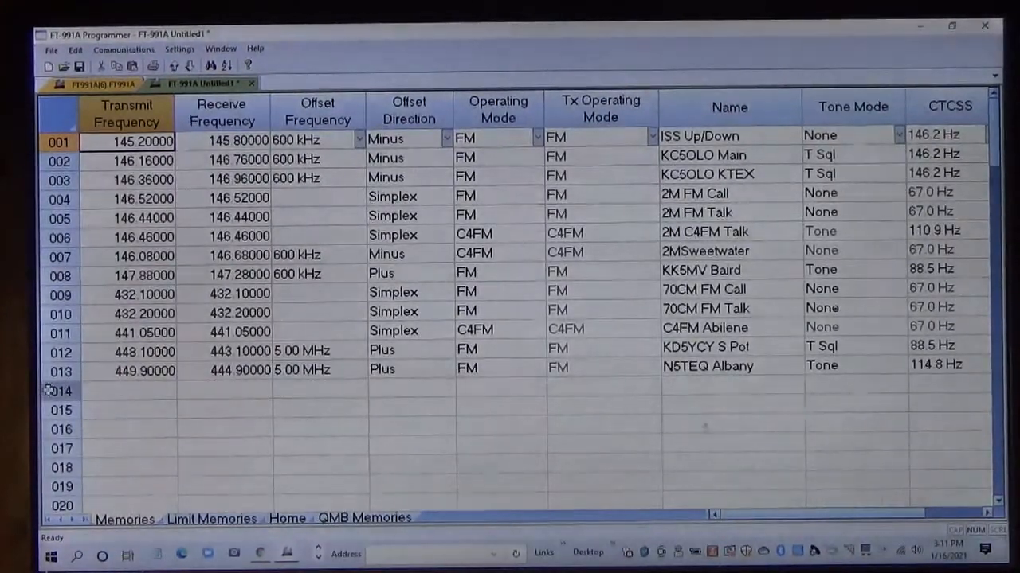
- Enter channel 014 at 146.52000 transmit and receive, simplex, FM mode
click(223, 390)
text(146.52000)
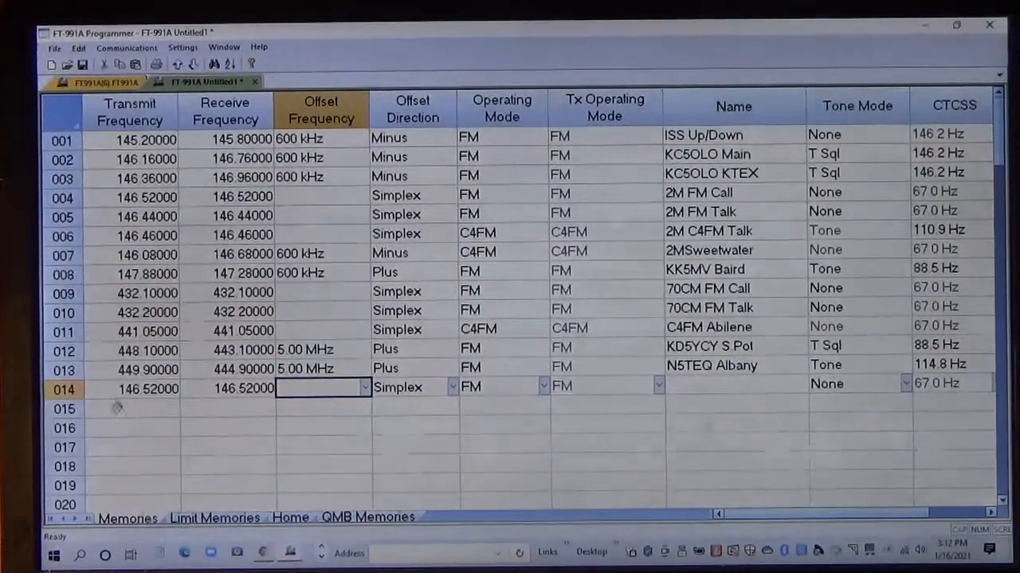
mouse_move(324, 386)
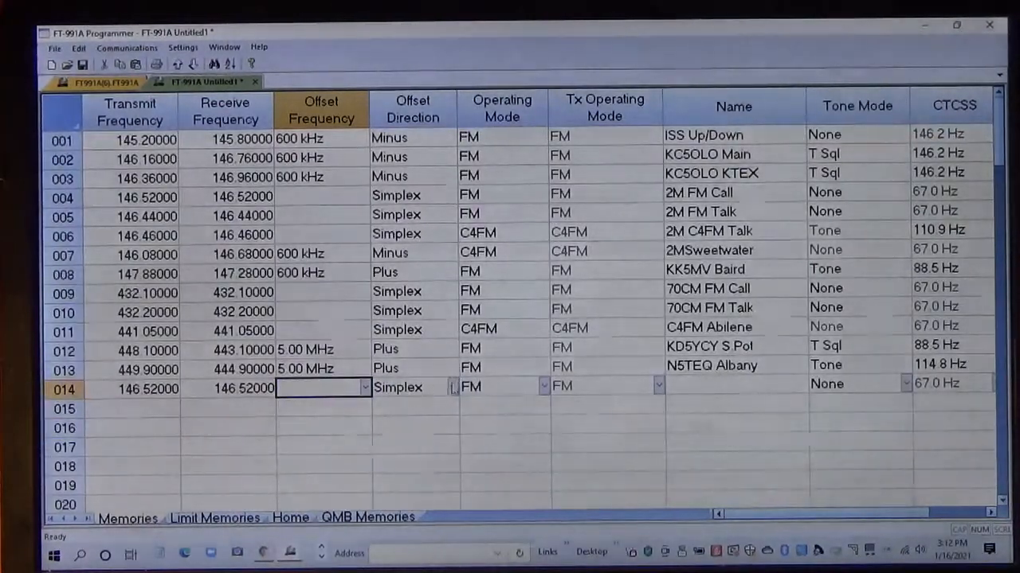
click(450, 386)
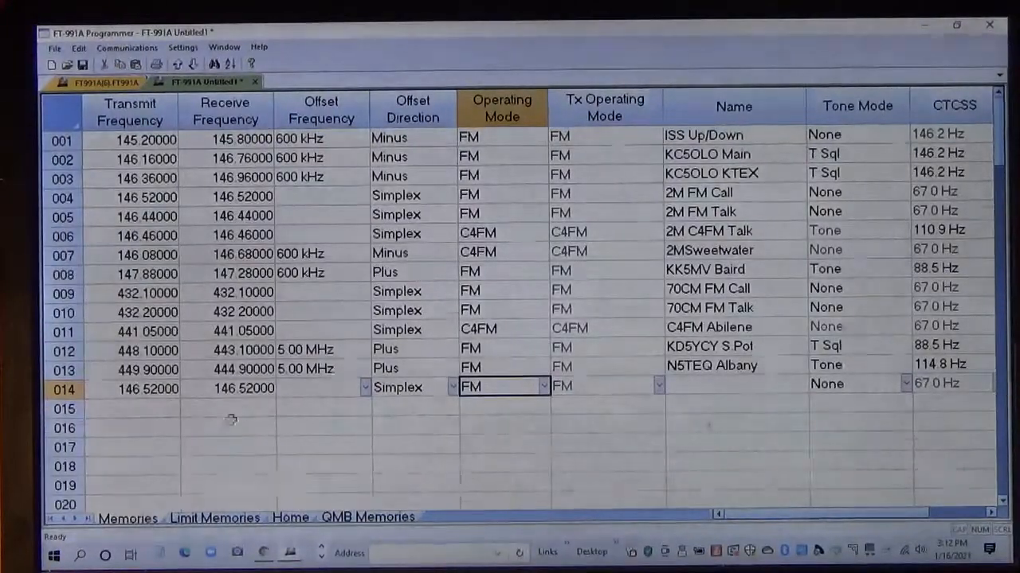
- Enter channel 015 at 144.89000 transmit, 145.49000 receive, 600 kHz minus offset, FM
click(226, 407)
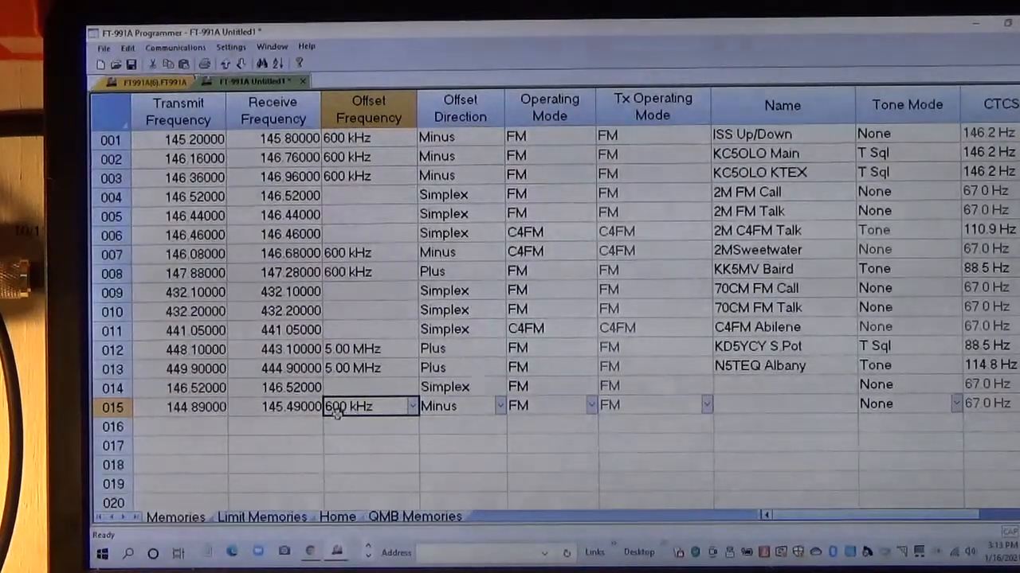
- Keep channel 015's 600 kHz offset and give it Tone mode with an 88.5 Hz CTCSS tone
click(406, 407)
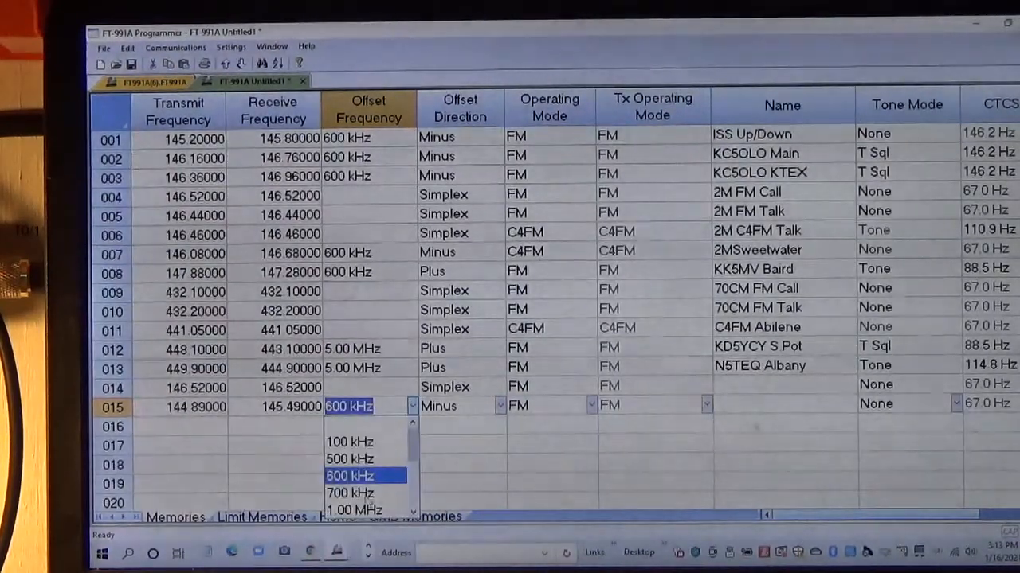
click(355, 474)
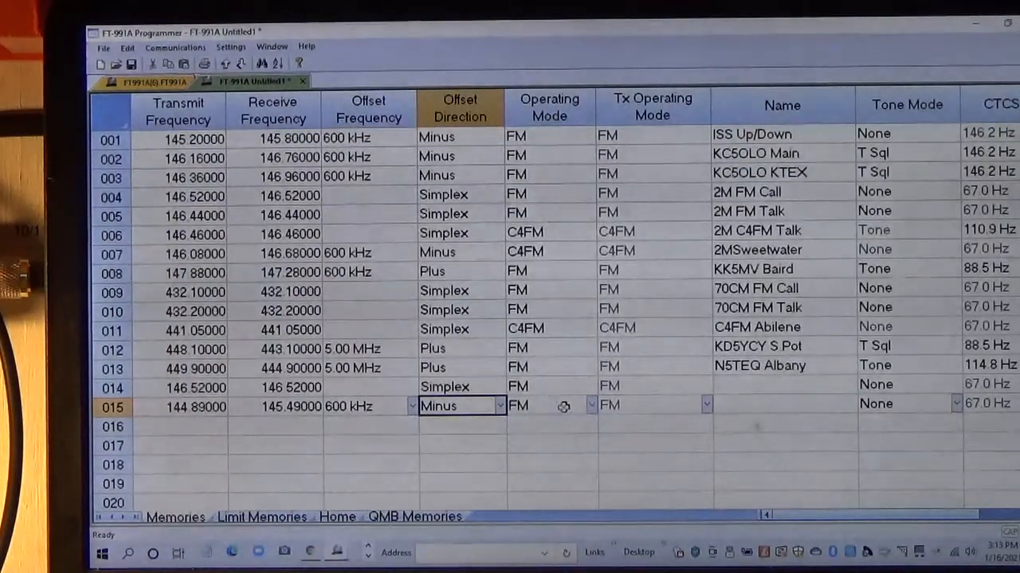
click(756, 404)
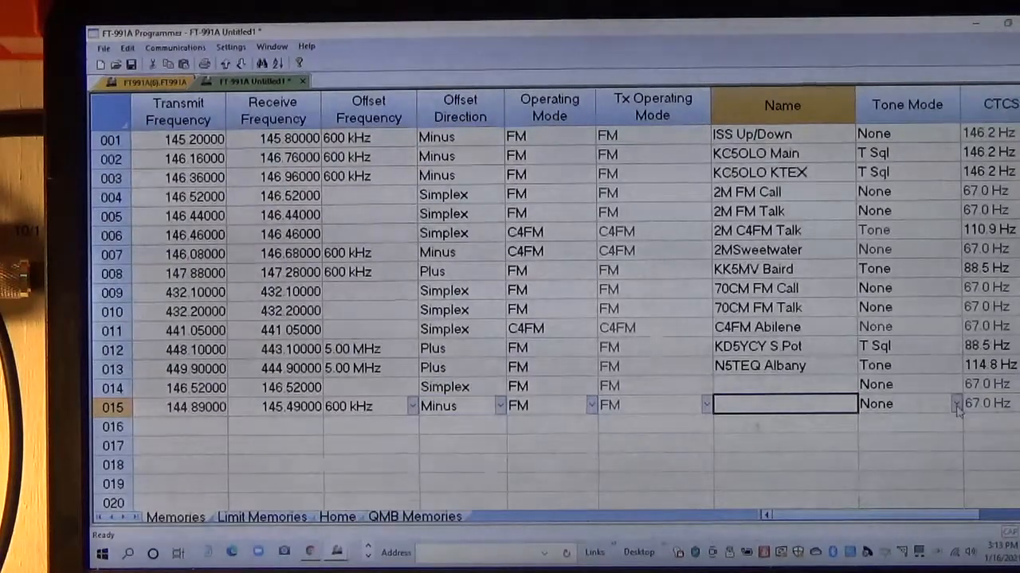
click(955, 403)
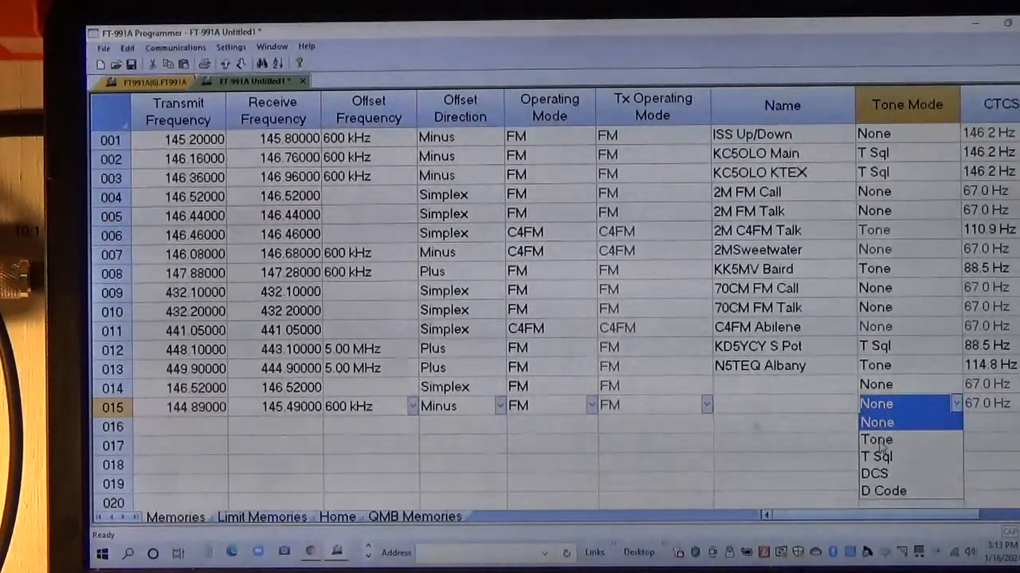
click(876, 439)
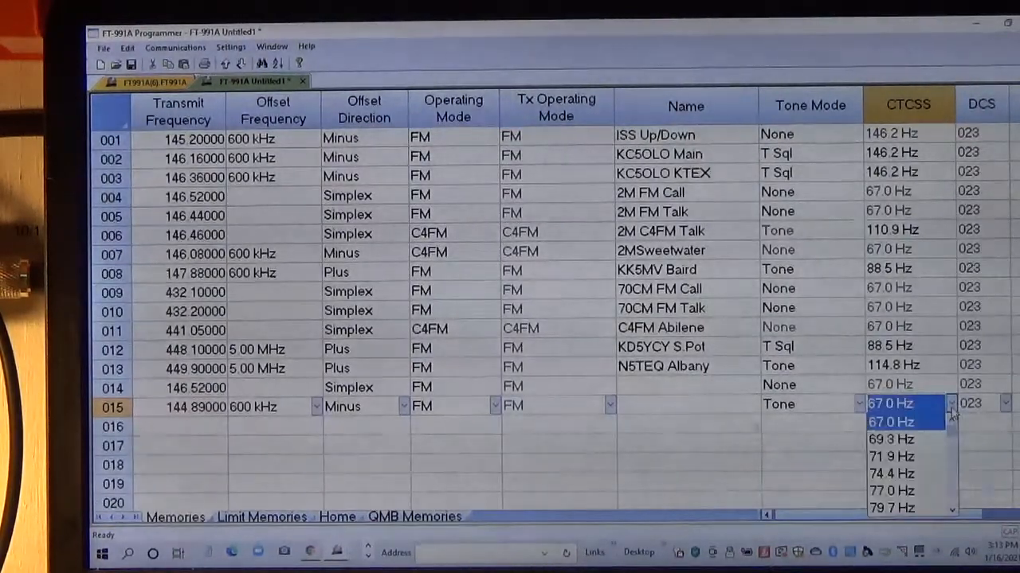
scroll(down, 3)
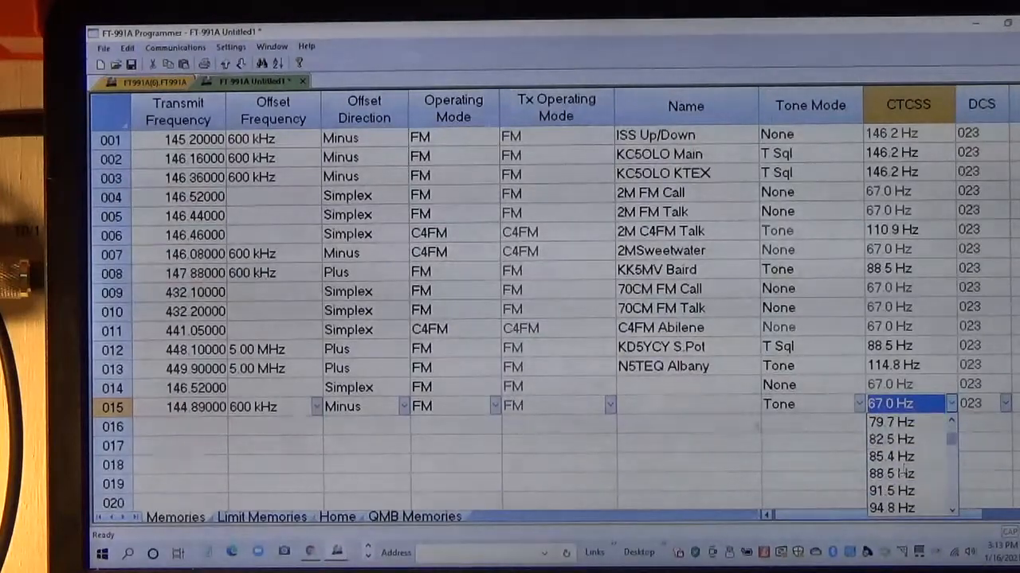
click(893, 474)
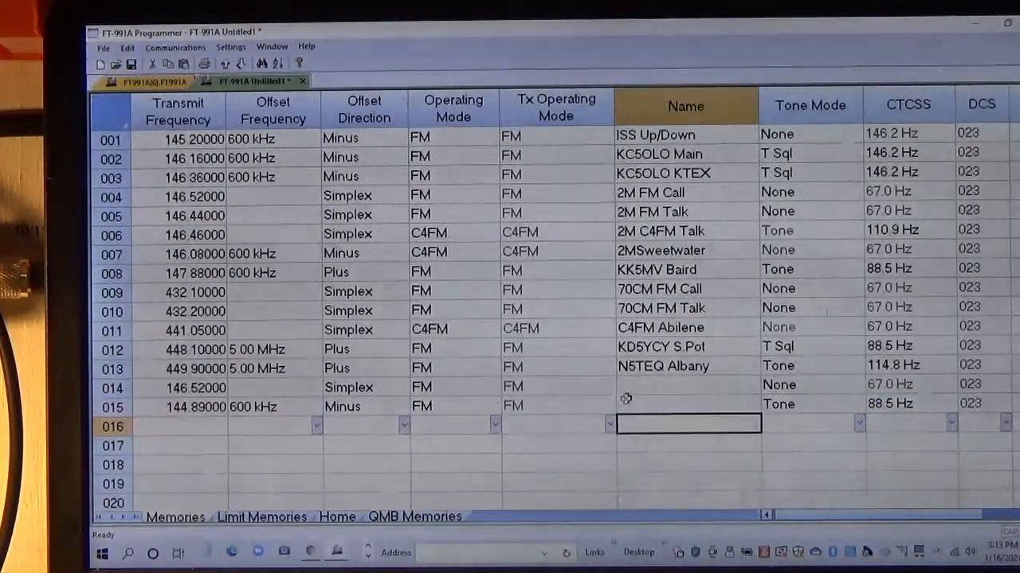
- Name channel 014 '2M SIMPLEX' and commit the name for channel 015
click(683, 384)
text(2M S)
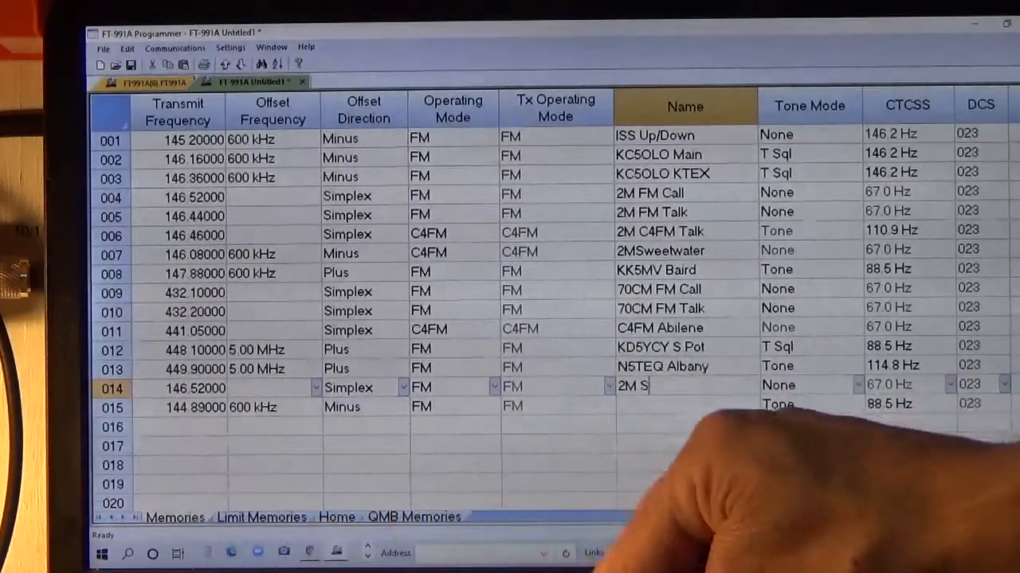
text(IMPL)
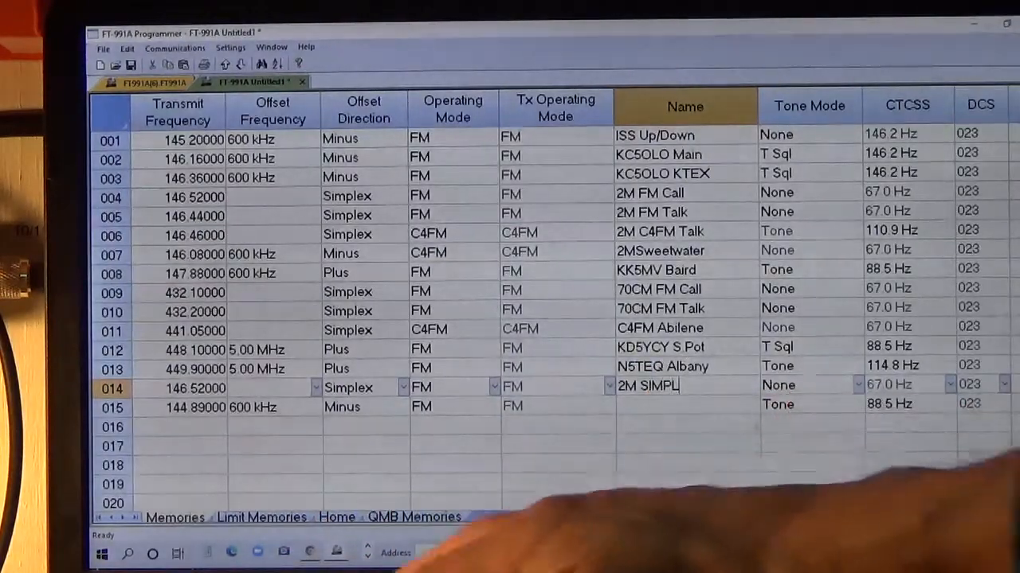
text(EX)
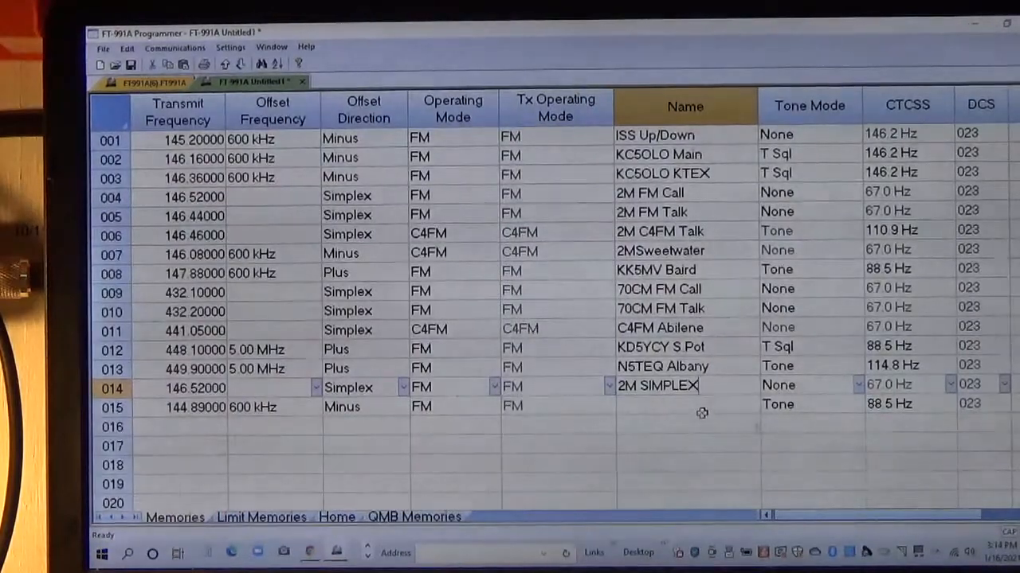
click(700, 406)
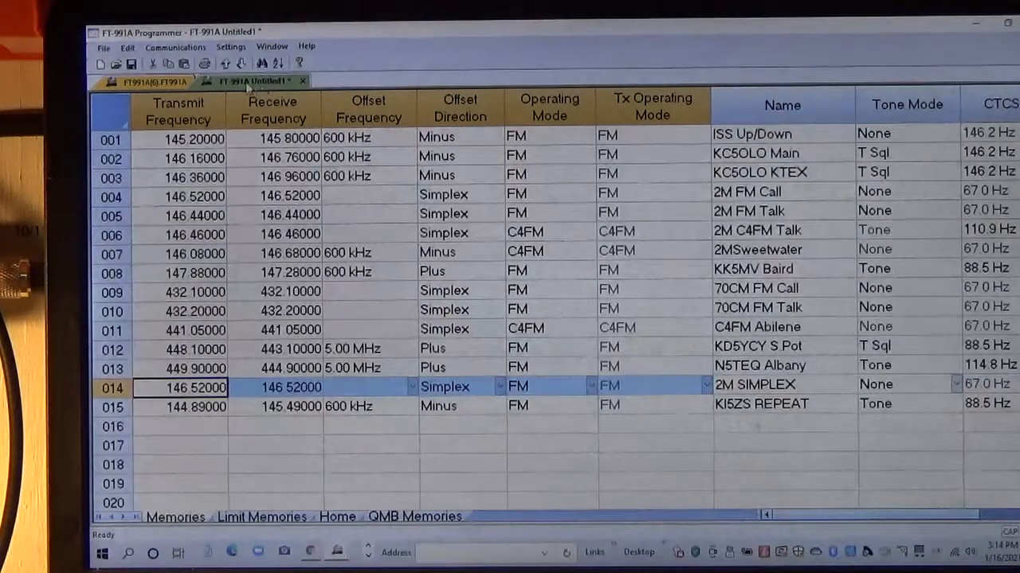
click(104, 49)
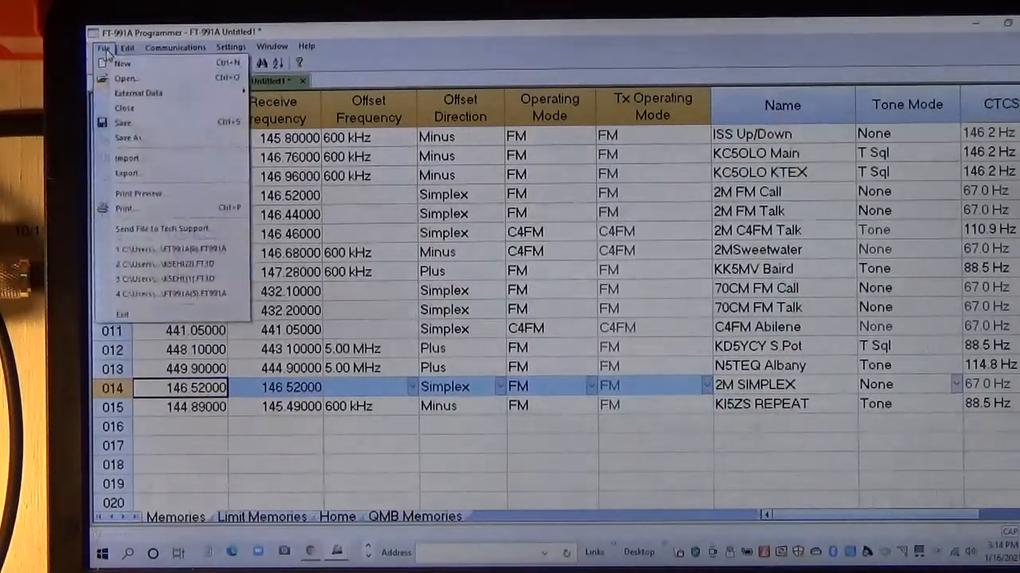
mouse_move(131, 139)
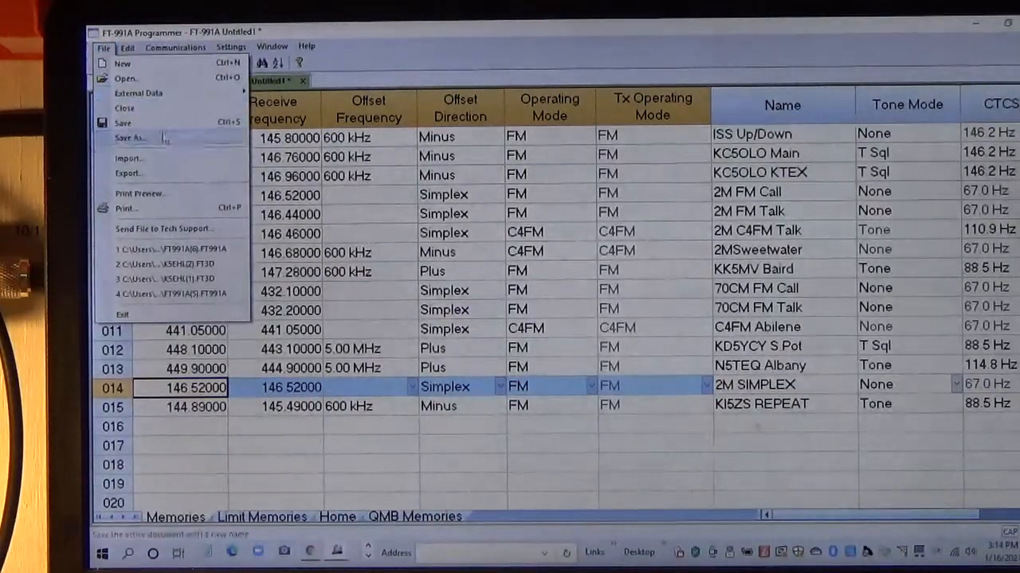
- Save As FT991A(7) in the FT-991A Programmer folder, using FT991A(6) as the naming template
click(124, 139)
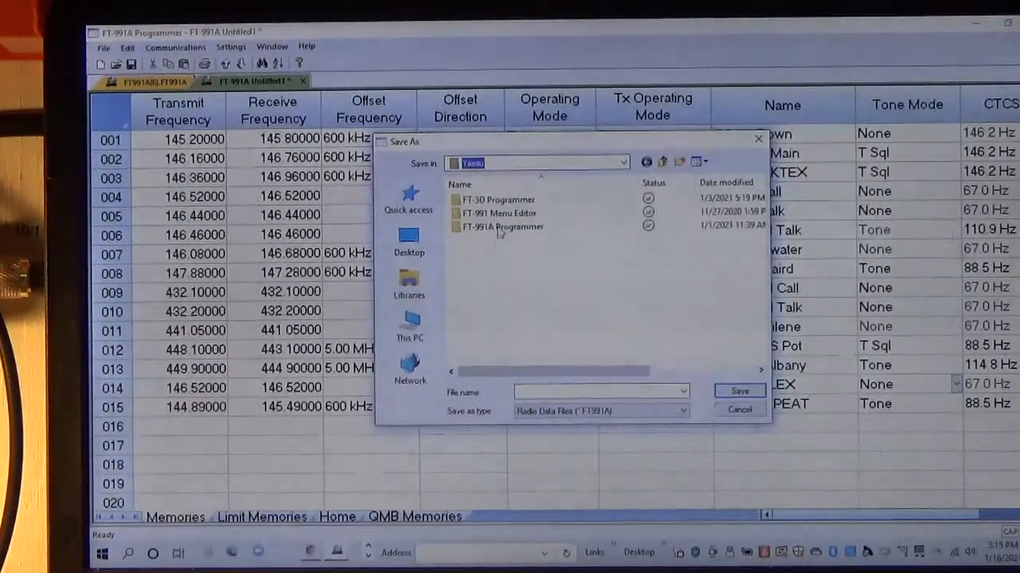
click(500, 227)
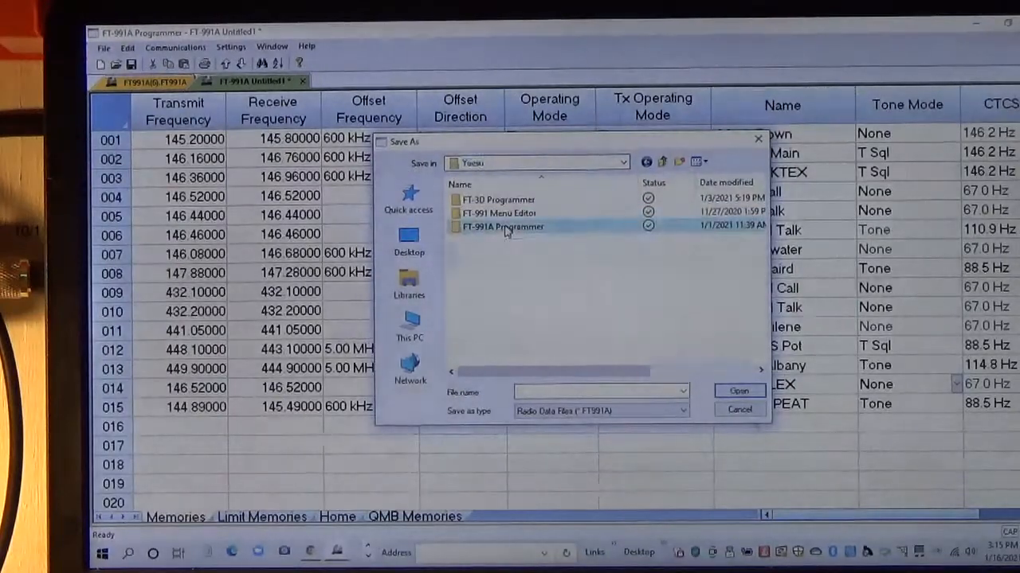
double_click(499, 227)
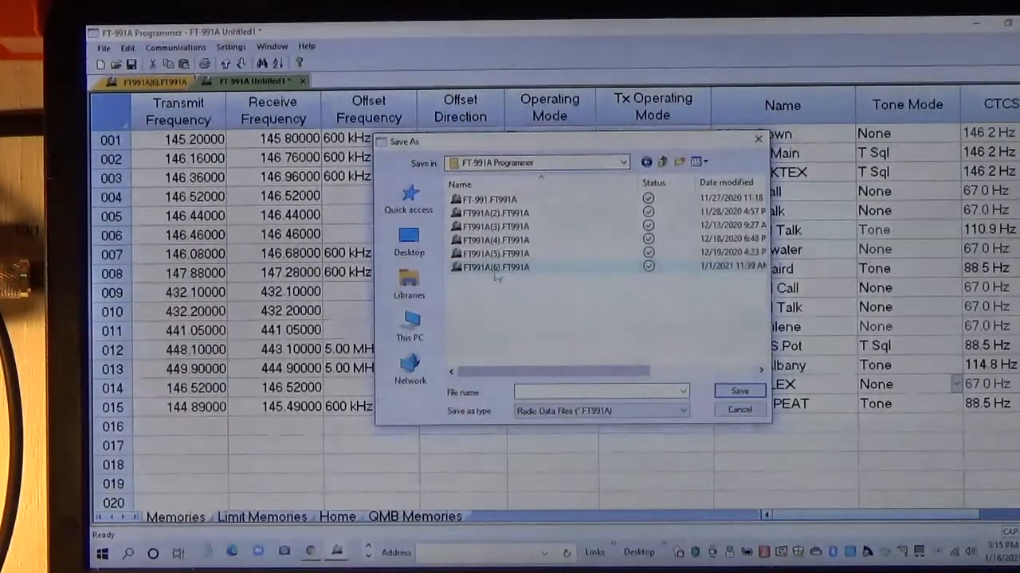
mouse_move(490, 267)
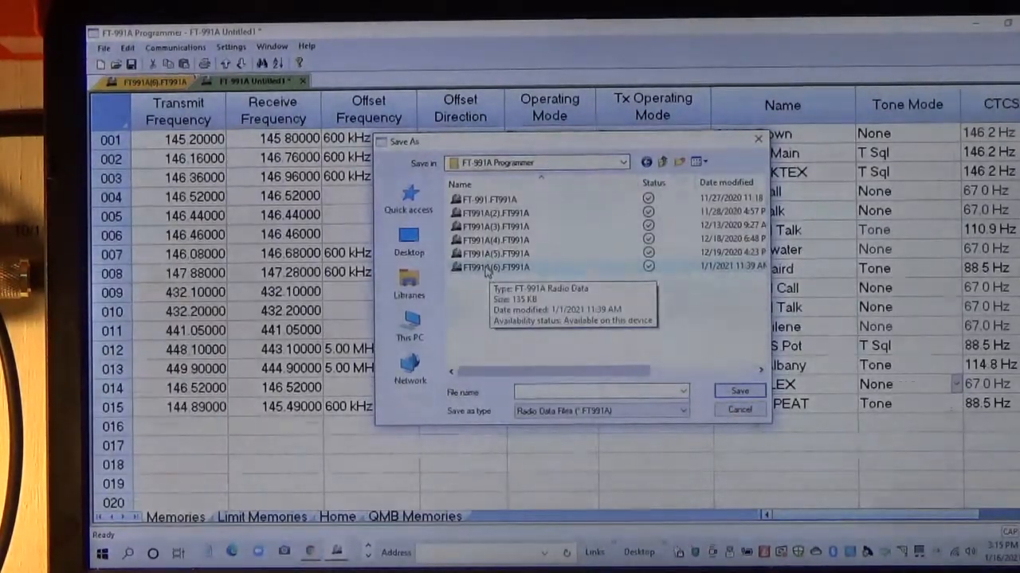
click(489, 266)
text(FT991A(7).FT991A)
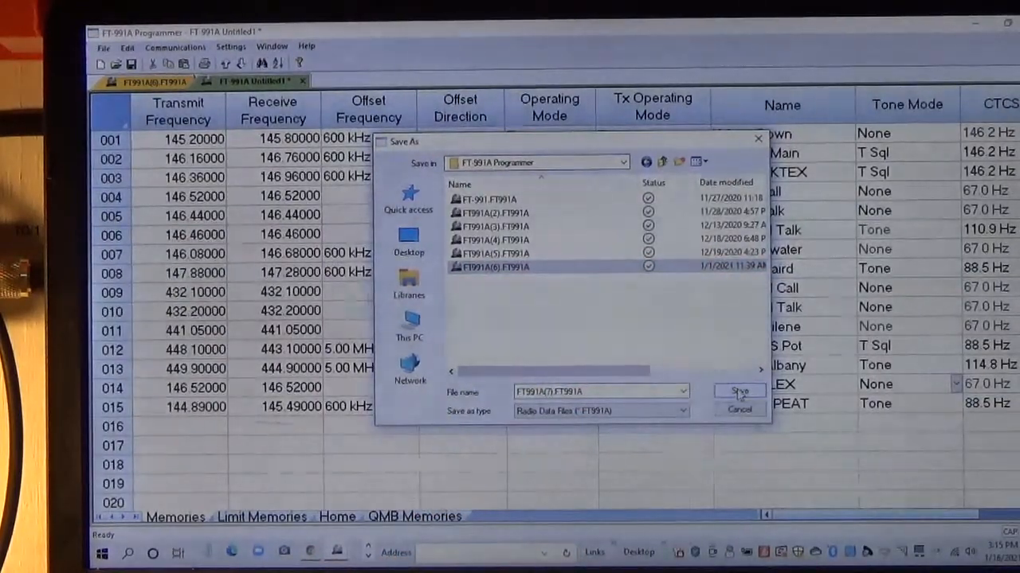
click(739, 390)
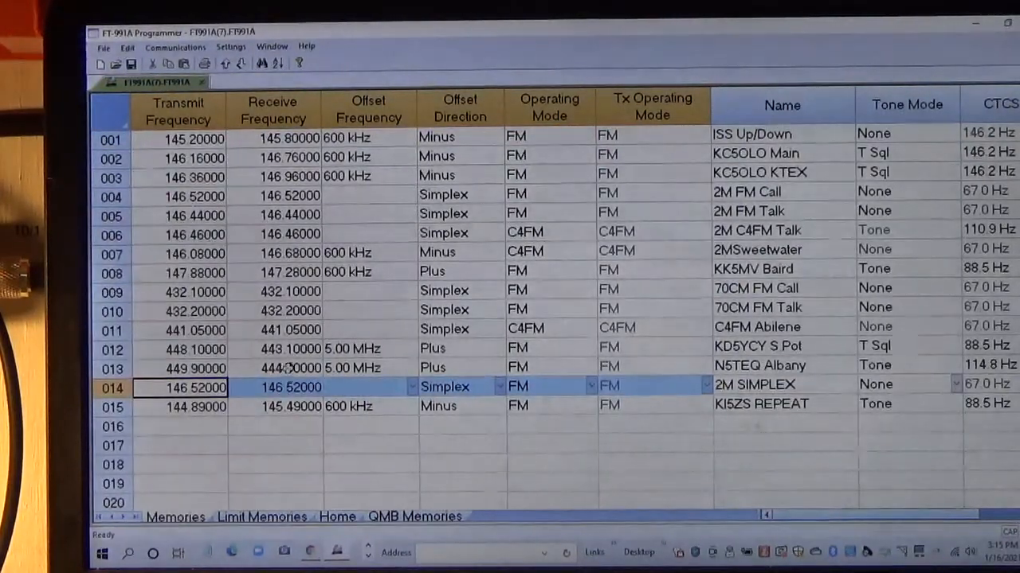
- Choose Communications > Send Data To Radio with memory channels and menus chosen for upload
click(231, 46)
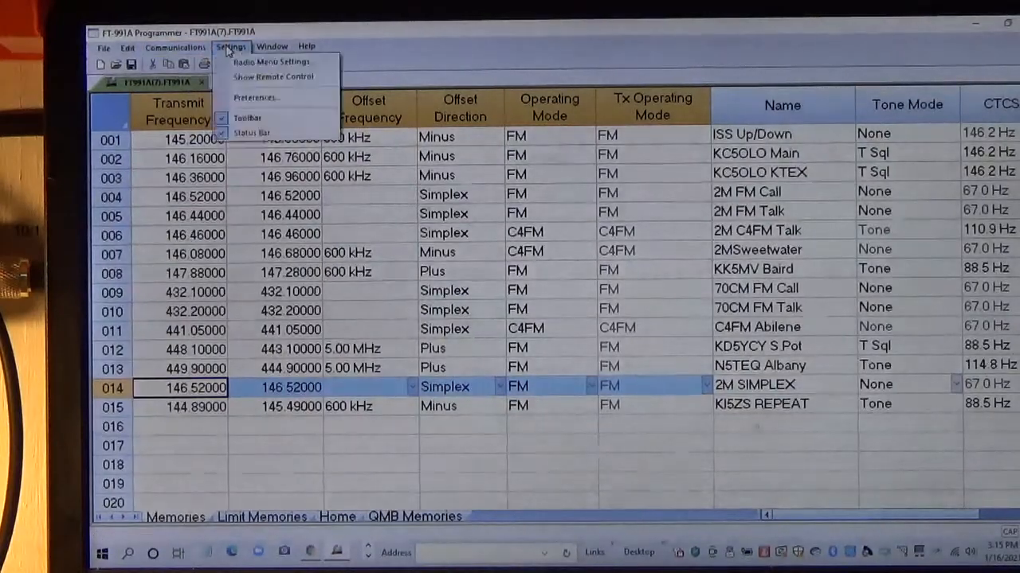
click(174, 47)
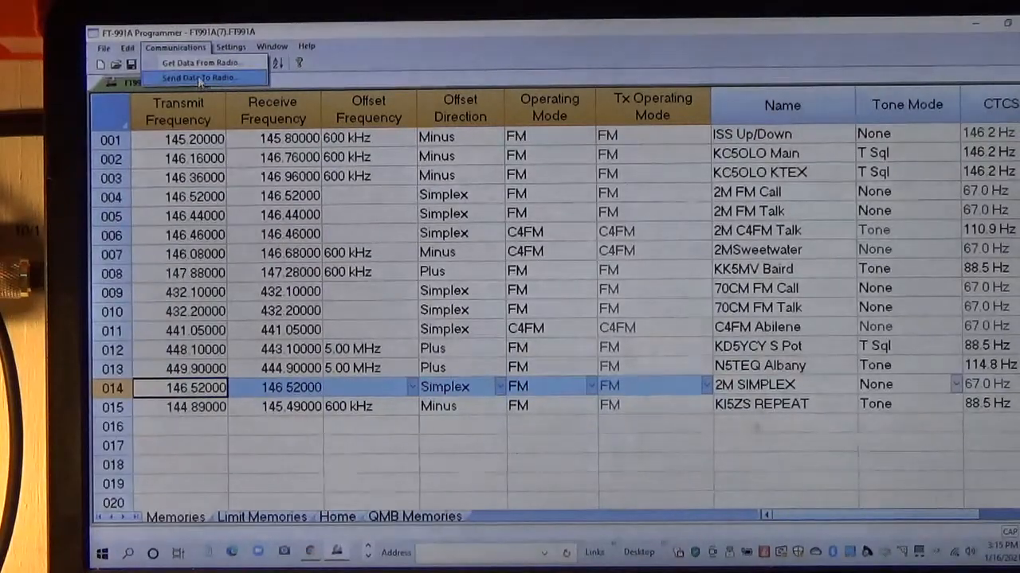
click(198, 76)
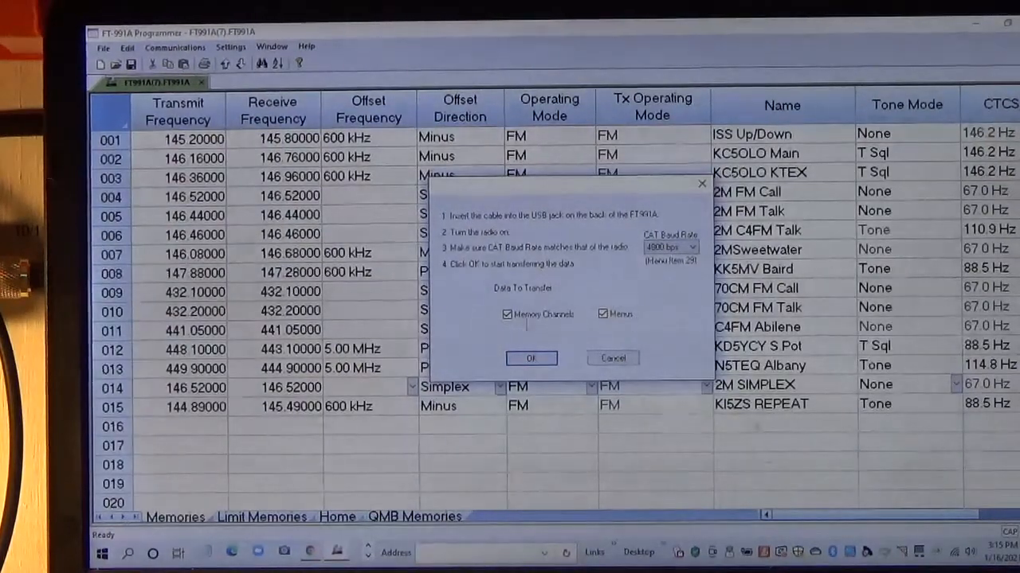
click(532, 358)
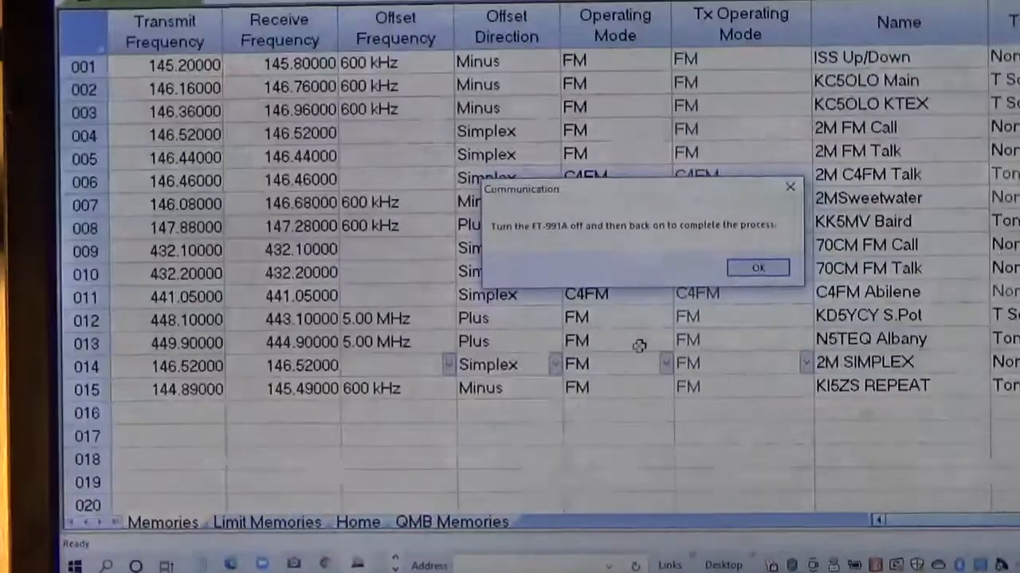
- Acknowledge the prompt to power-cycle the FT-991A after the upload finishes
click(758, 267)
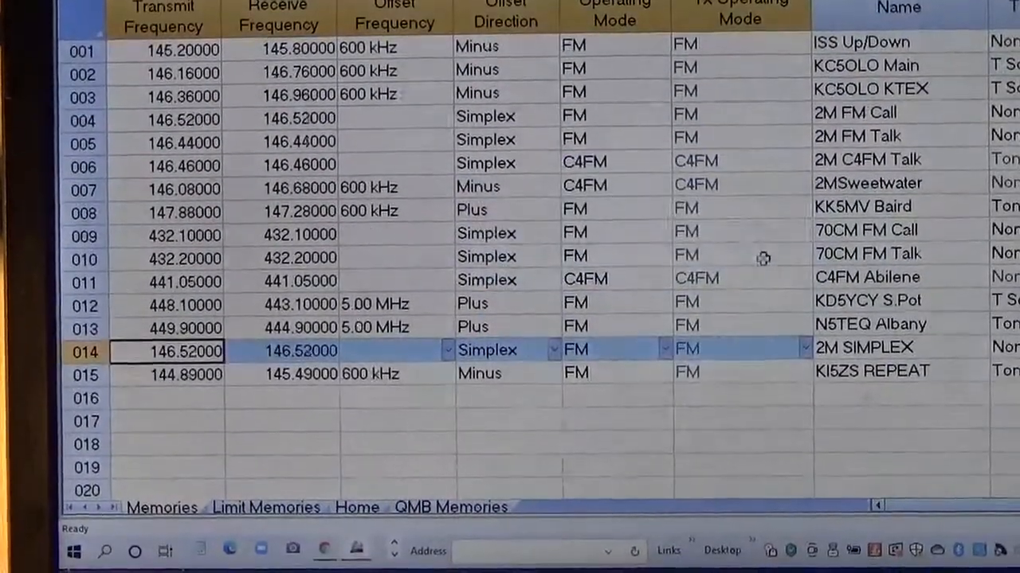